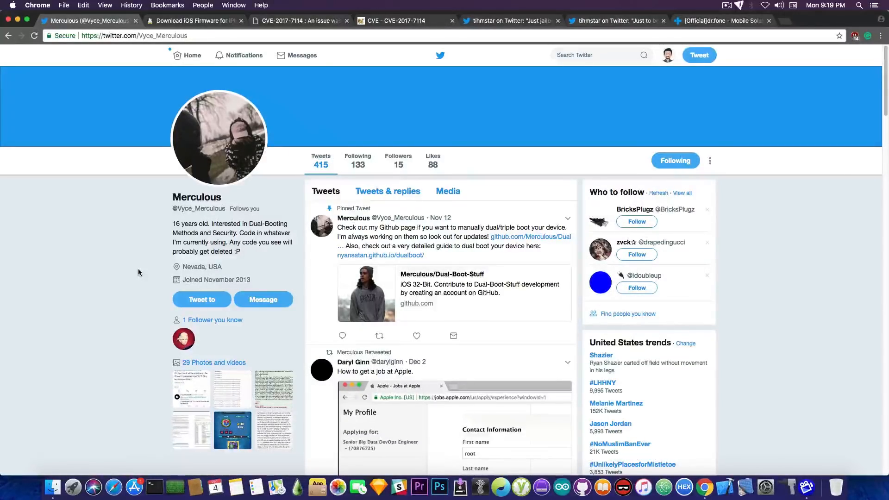
mouse_move(183, 338)
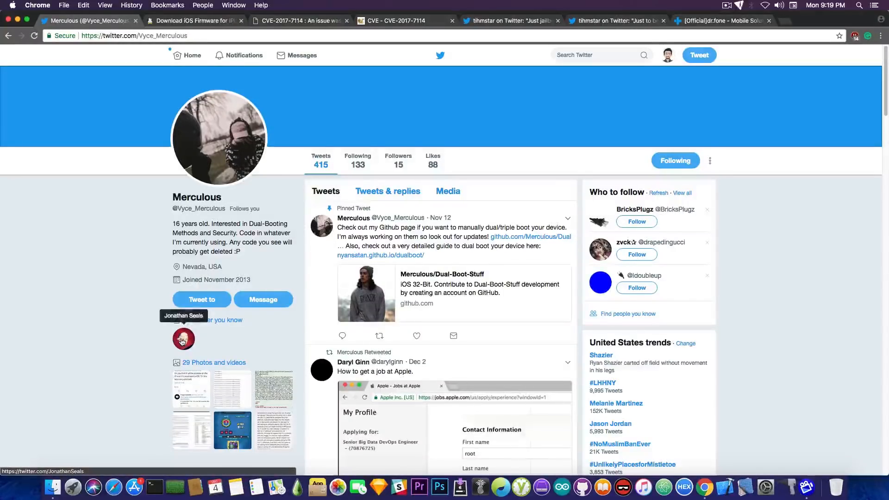
mouse_move(134, 303)
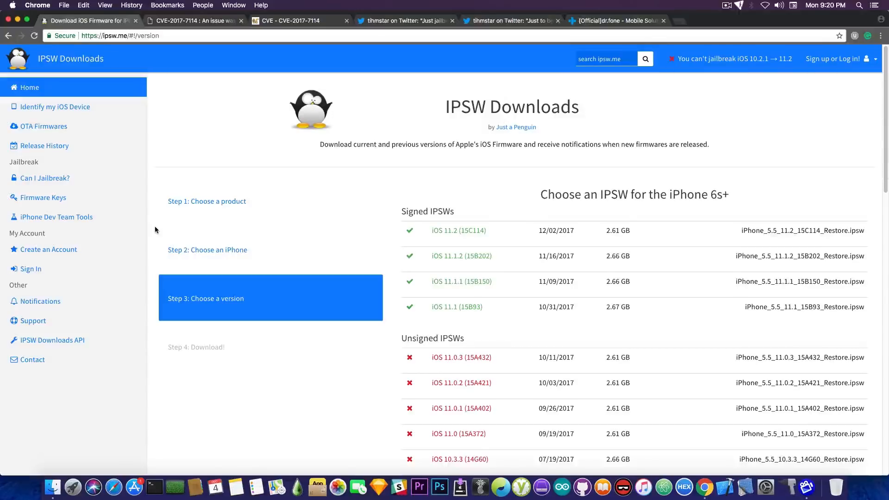
mouse_move(406, 160)
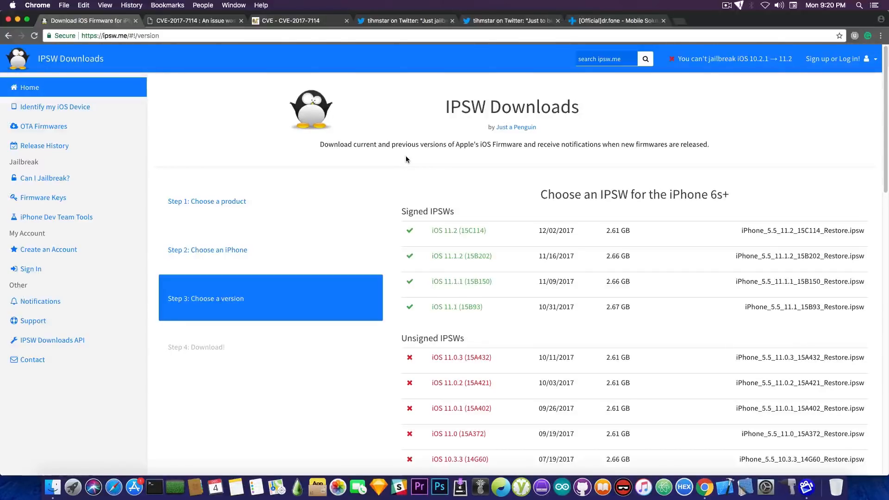
- Switch to YouTube and scroll F.C.E. 365 TV's favourite video category and iOS version polls
scroll(down, 3)
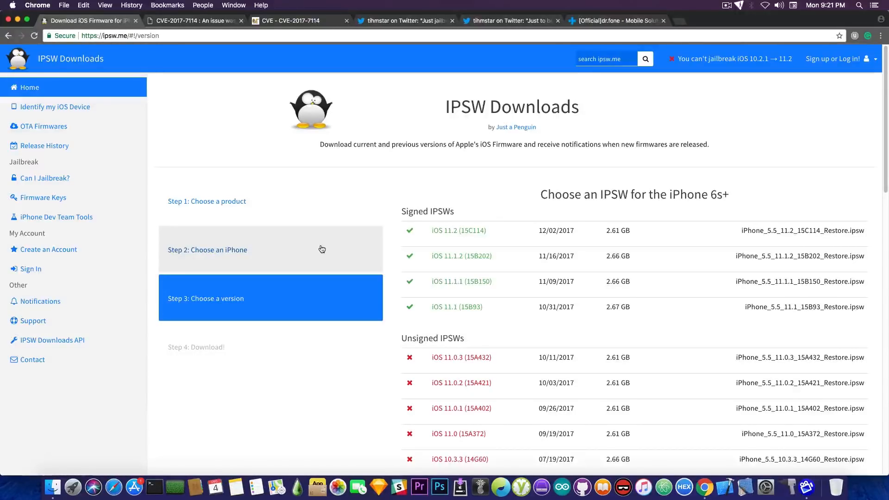
mouse_move(275, 184)
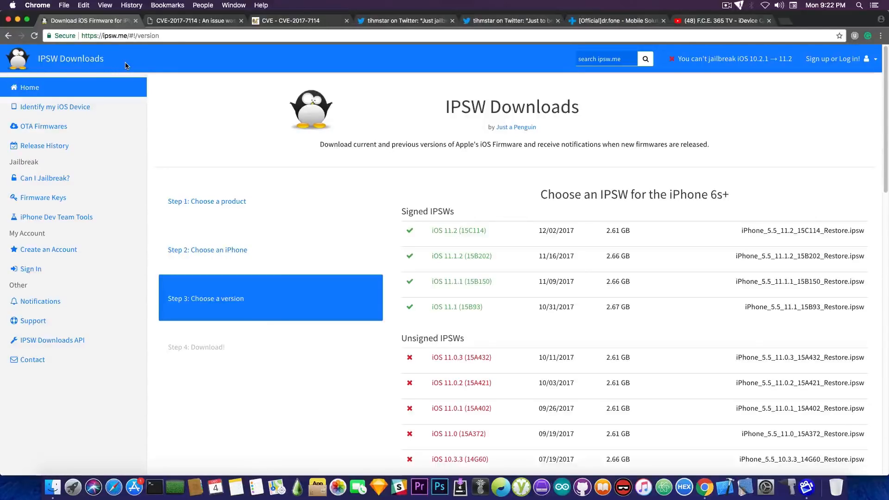
click(722, 20)
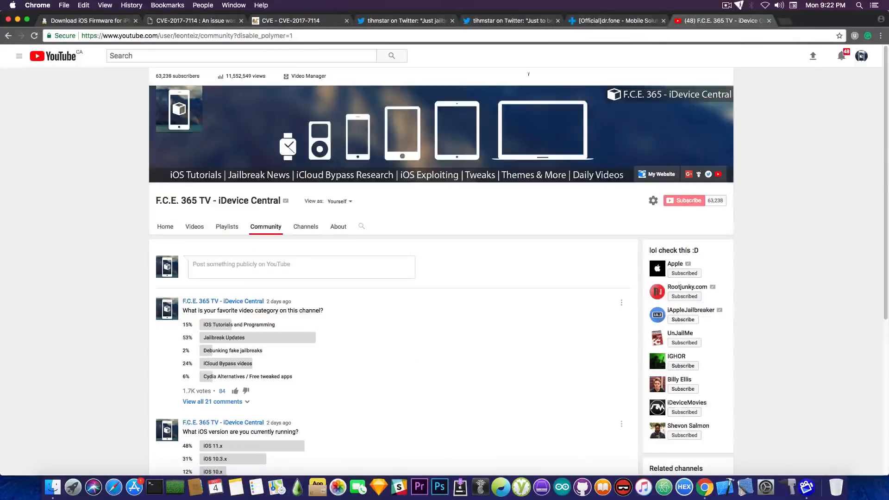
scroll(down, 3)
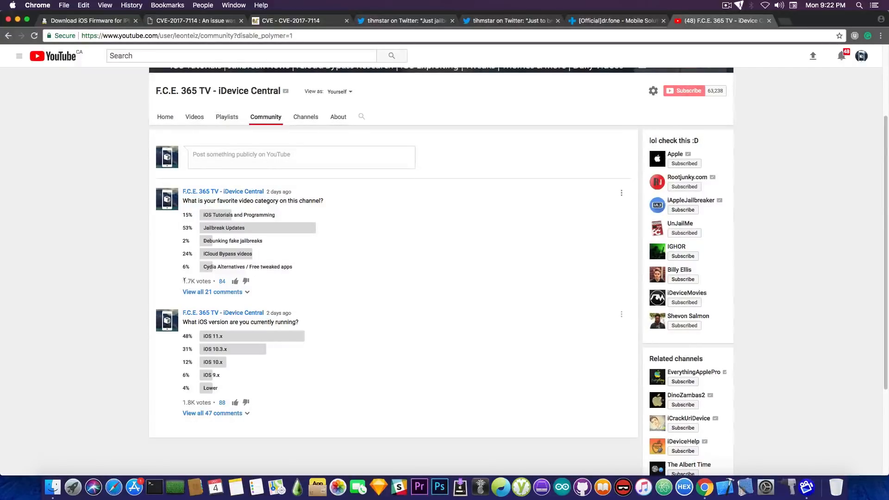
mouse_move(215, 234)
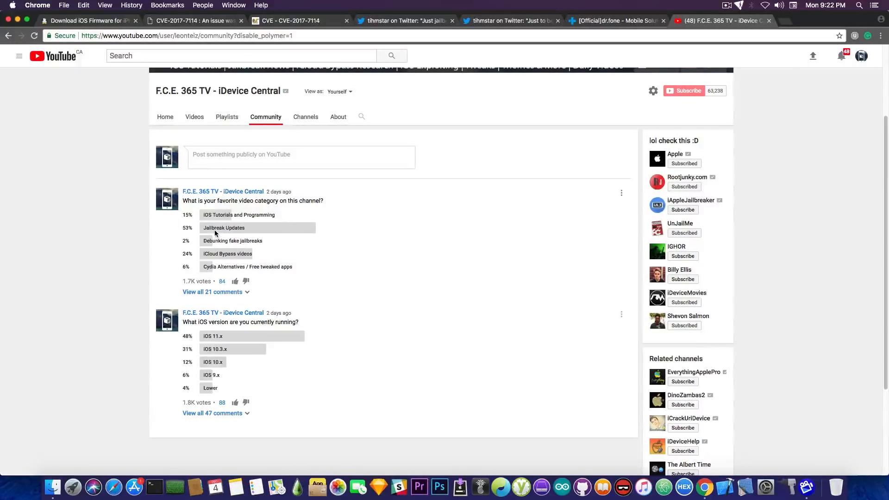
mouse_move(223, 230)
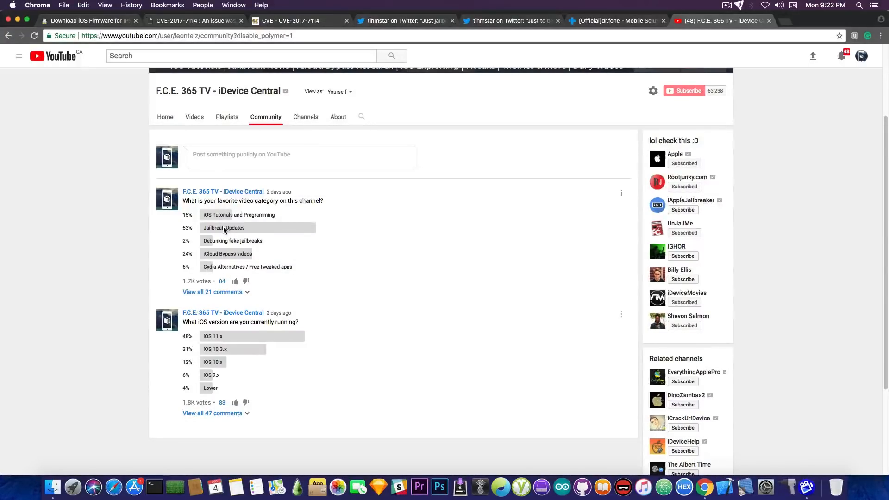
scroll(down, 3)
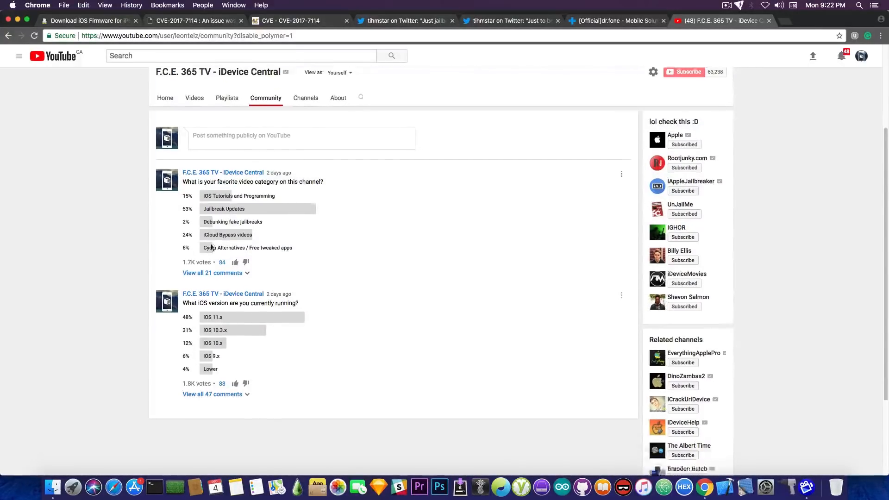
scroll(down, 3)
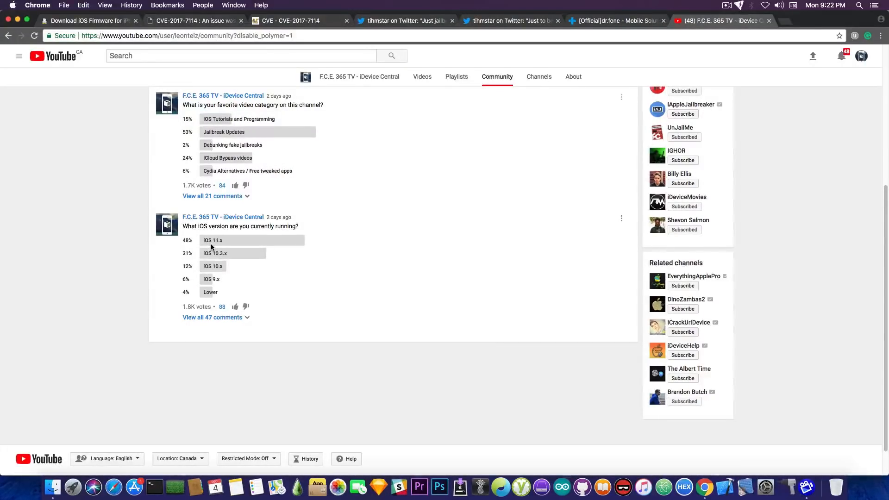
mouse_move(212, 253)
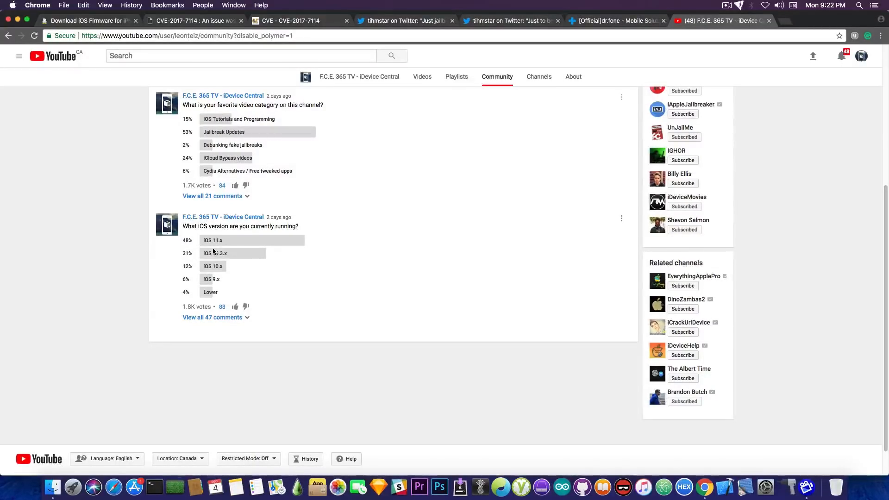
mouse_move(220, 265)
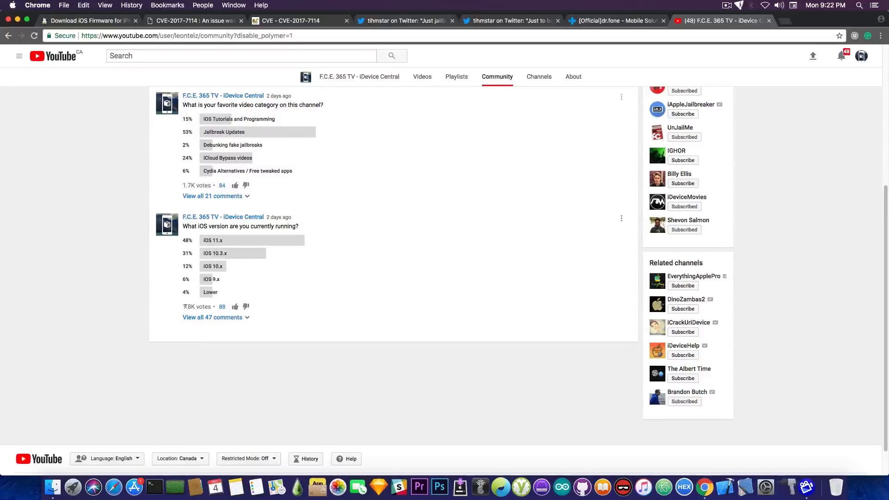
scroll(up, 3)
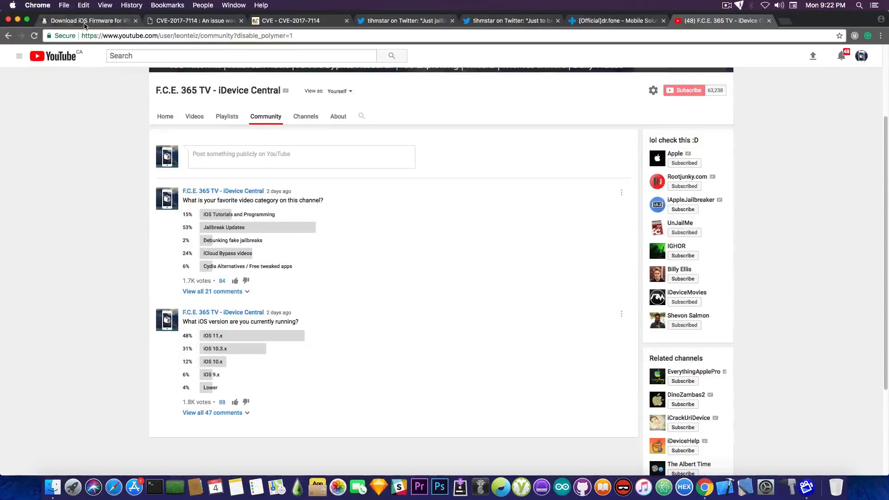
- Briefly revisit the iPhone 6s+ firmware list, then view the CVE-2017-7114 details page
click(85, 20)
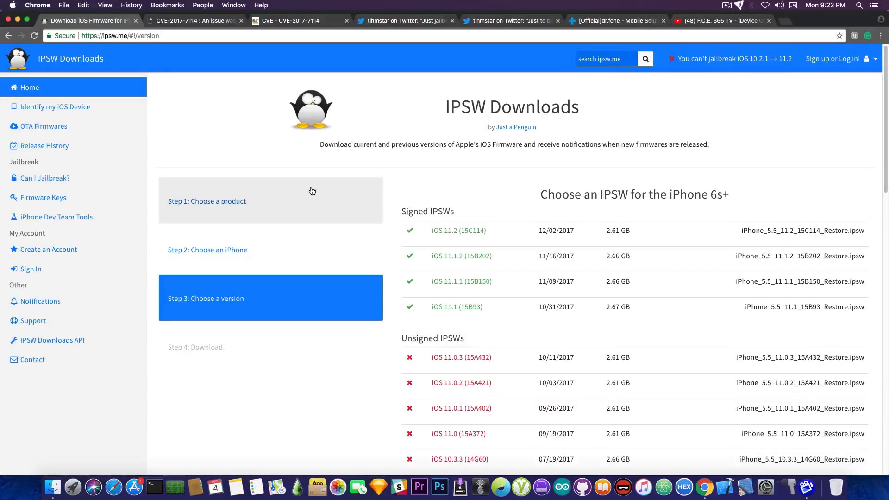
click(193, 20)
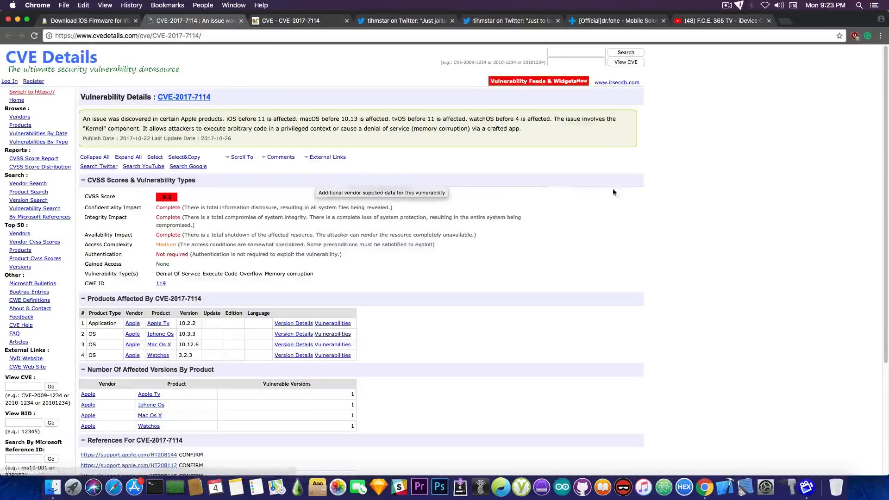
mouse_move(617, 183)
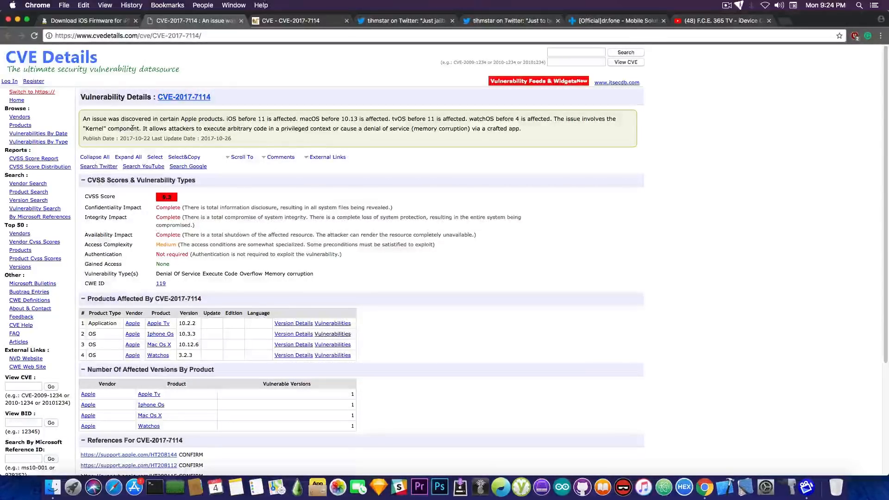
- Switch to tihmstar's tweet about jailbreaking an iPhone 4s via Safari
click(406, 20)
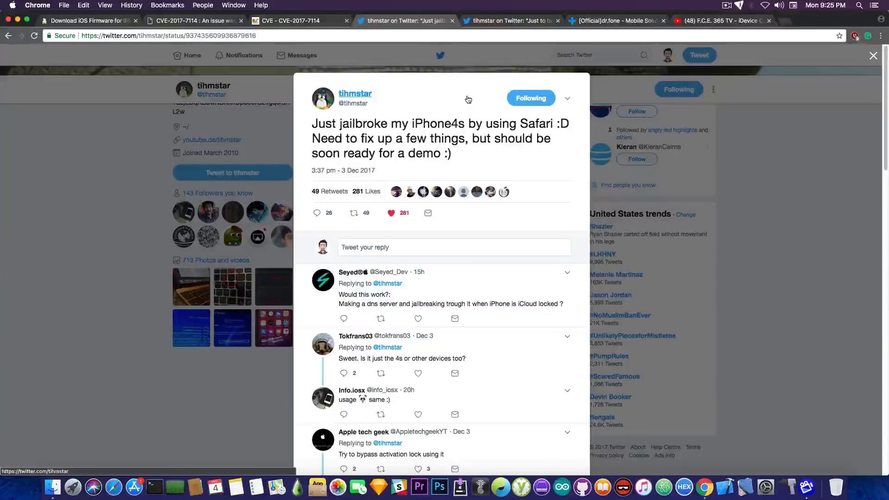
click(510, 20)
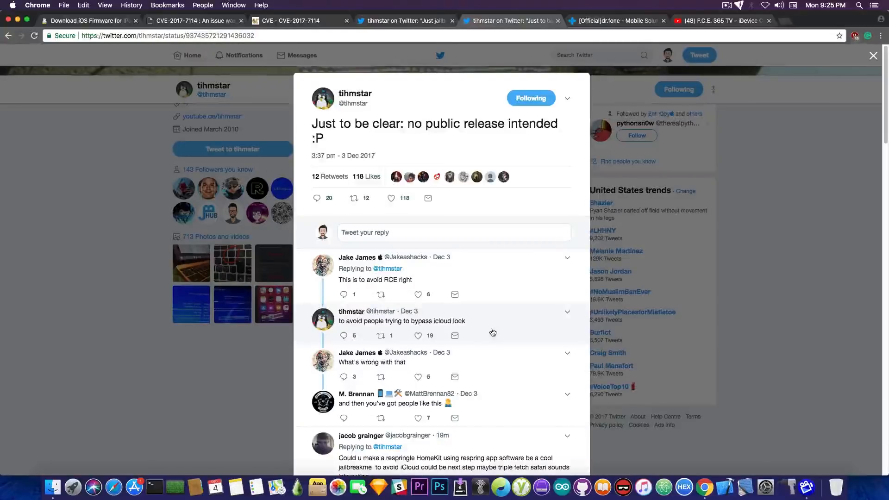
click(406, 20)
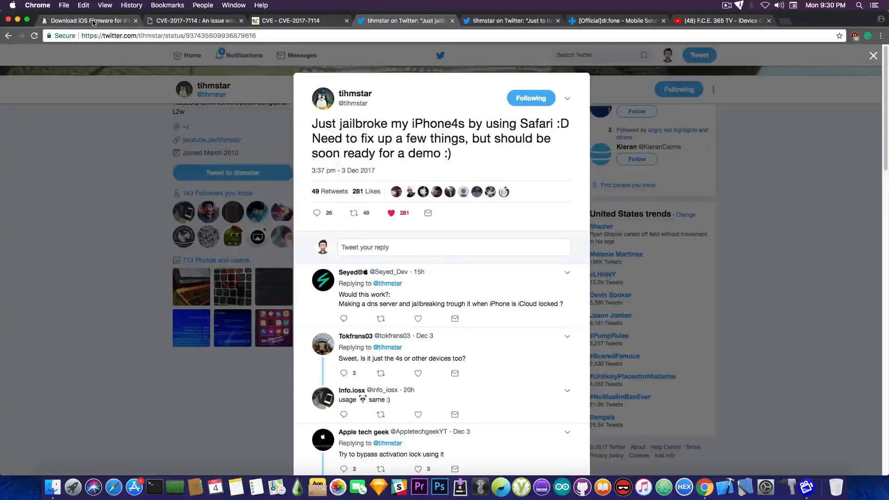
- Switch back to the ipsw.me iPhone 6s+ signed and unsigned firmware list
click(88, 21)
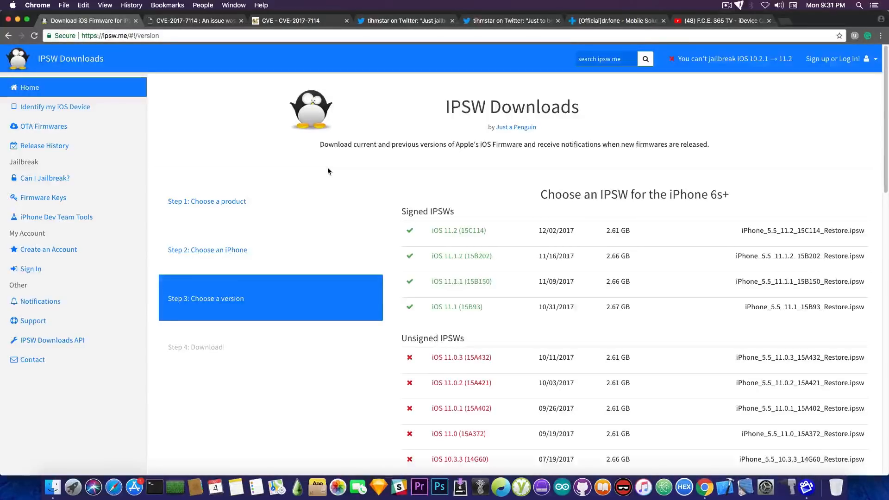
- Switch to the dr.fone home page and skim its All The Tools section
click(615, 20)
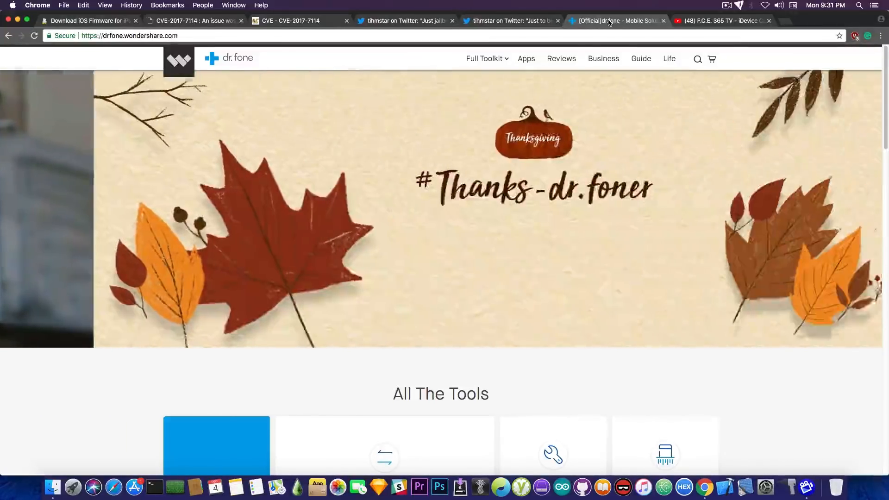
scroll(down, 3)
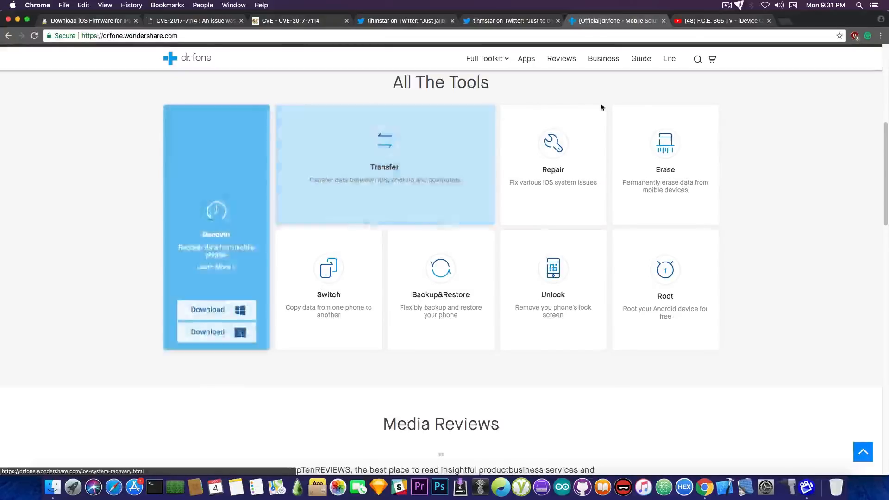
scroll(up, 3)
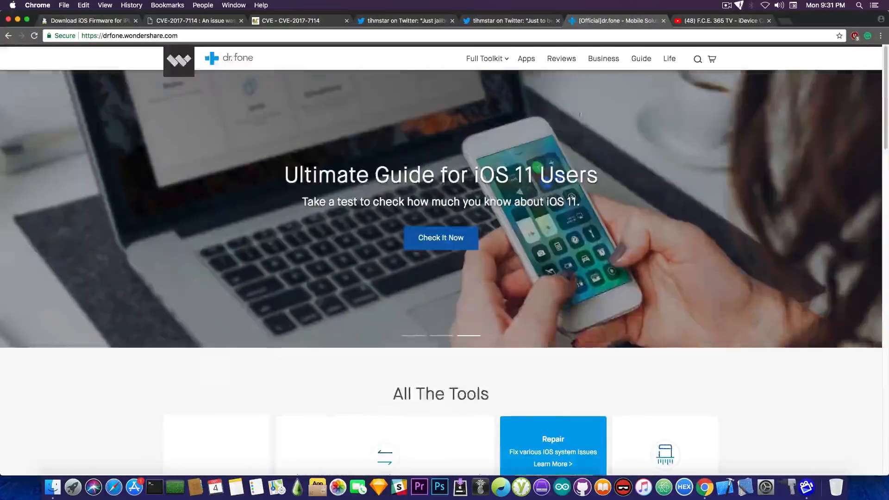